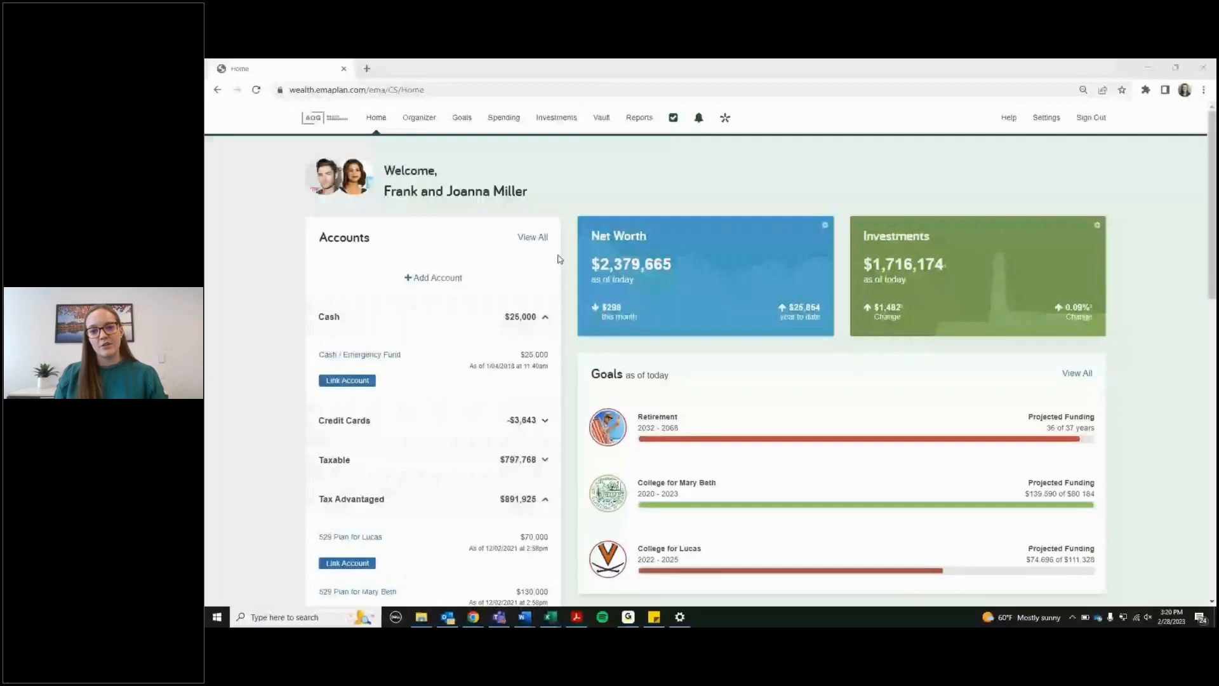
- Start linking the Cash / Emergency Fund account and review the Bank of America institution notice
{"action": "scroll", "scroll_direction": "down", "scroll_amount": 3}
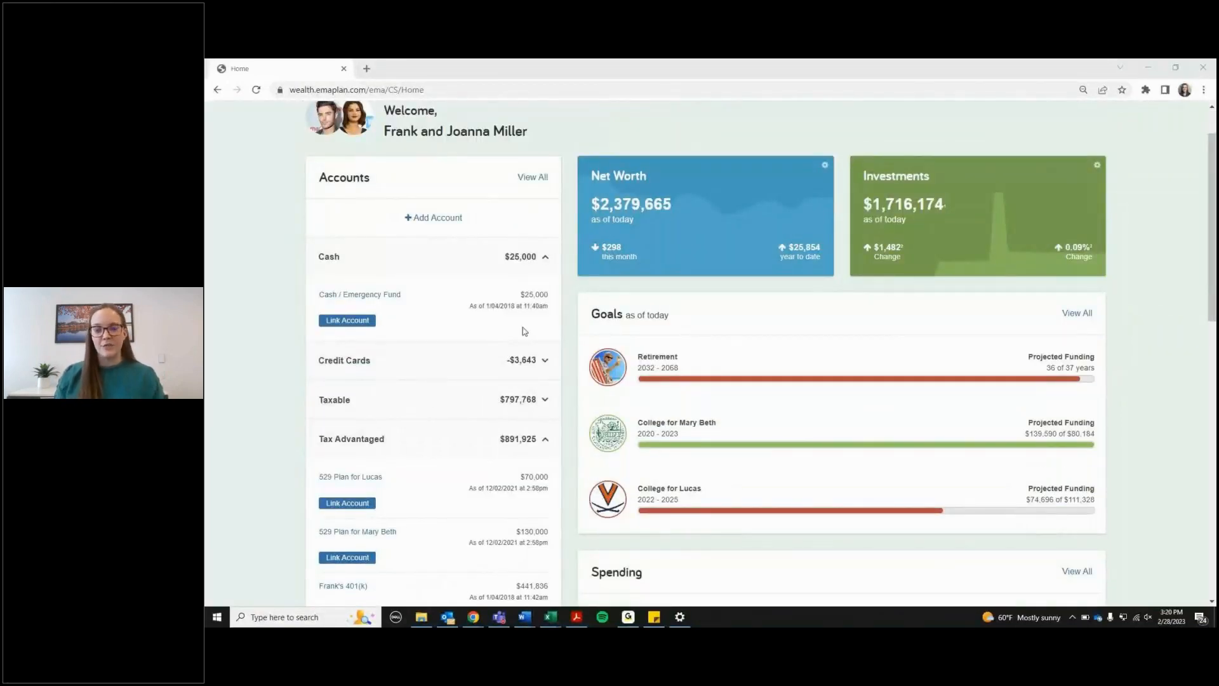
{"action": "scroll", "scroll_direction": "down", "scroll_amount": 3}
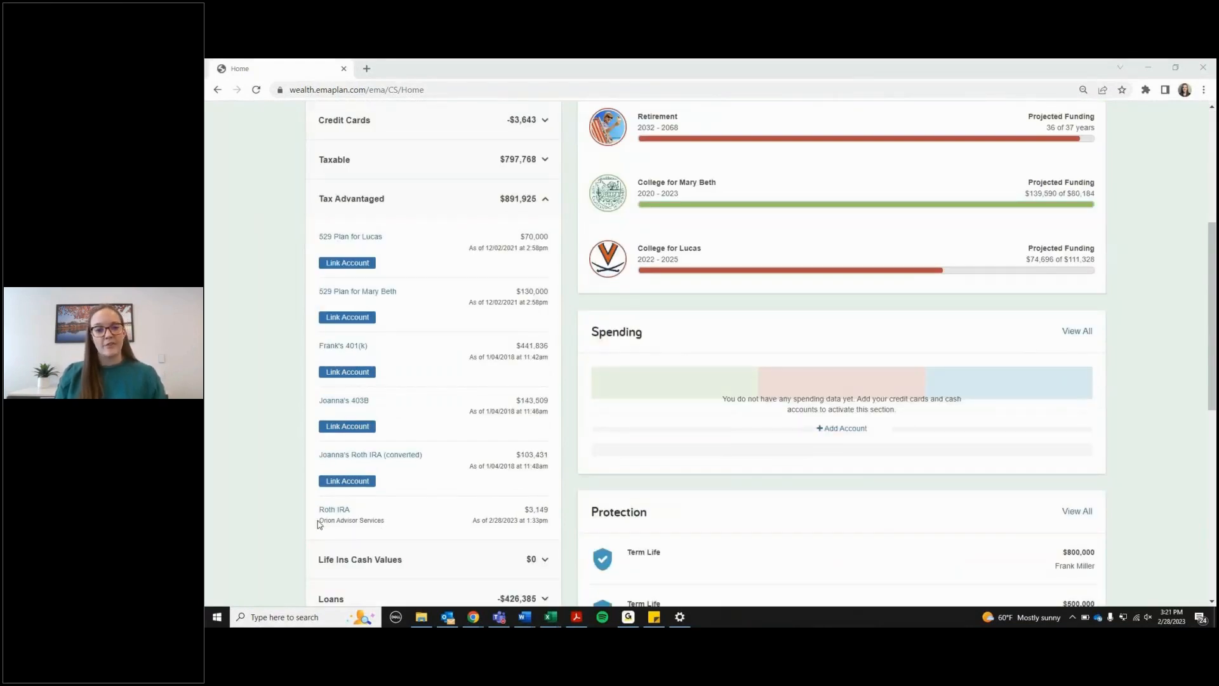
{"action": "double_click", "coordinate": [351, 520]}
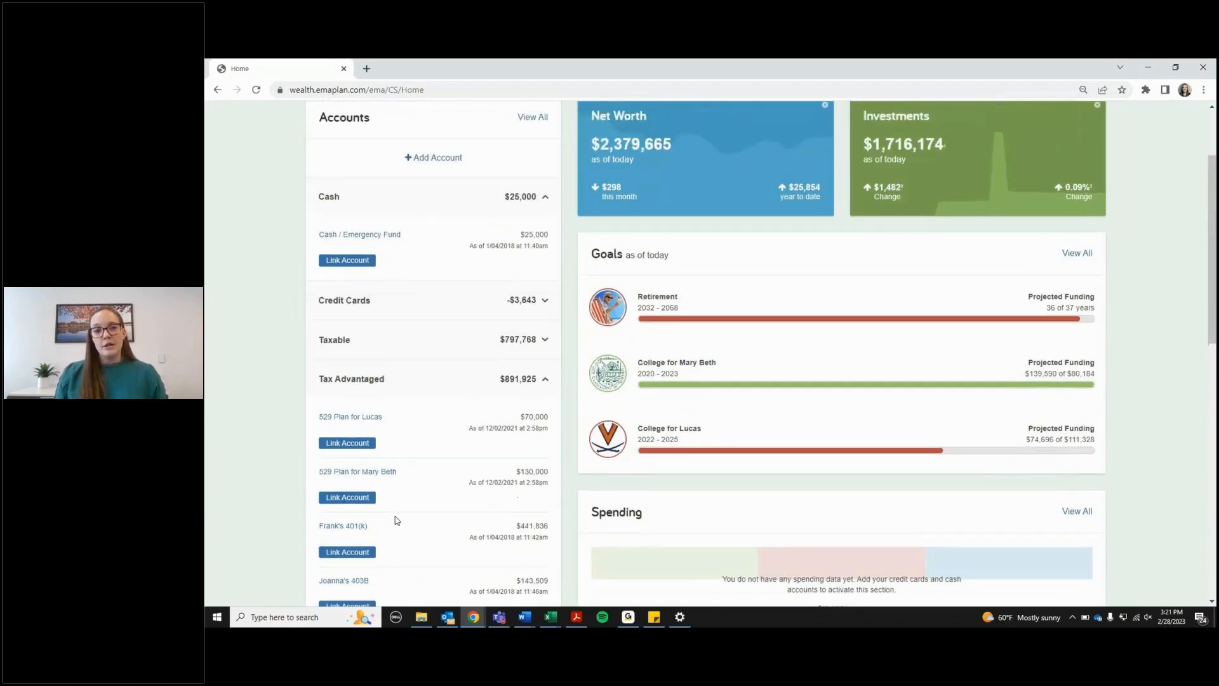
{"action": "scroll", "scroll_direction": "up", "scroll_amount": 3}
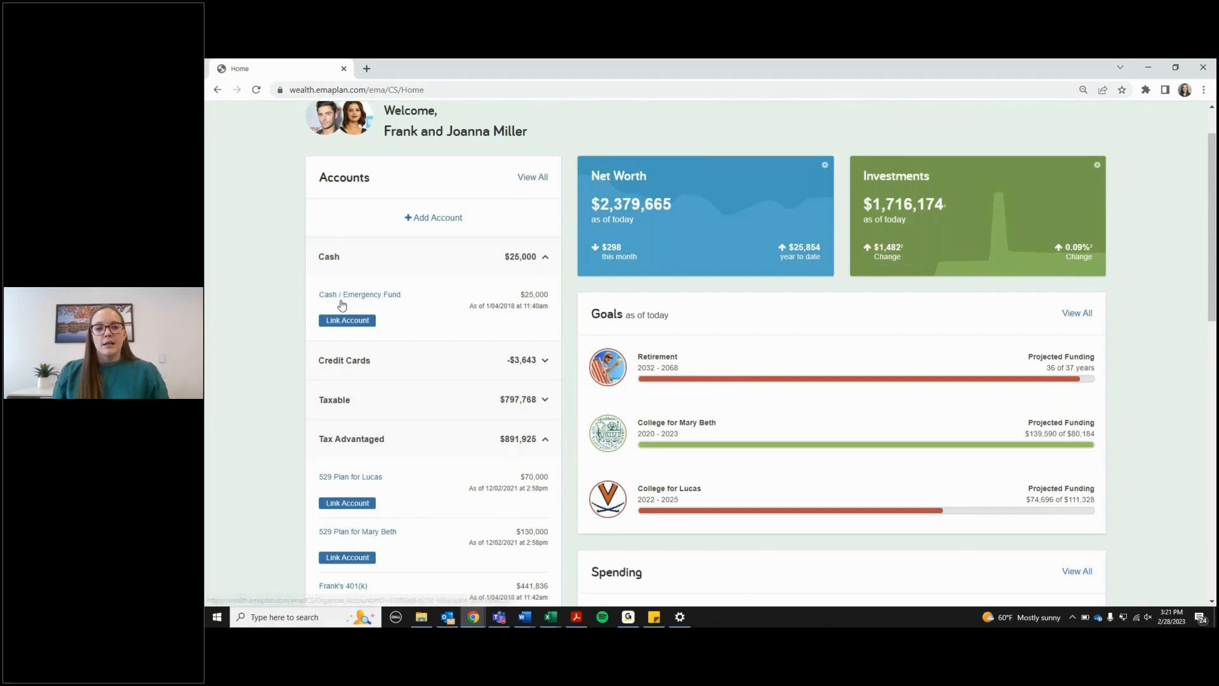
{"action": "left_click", "coordinate": [346, 320]}
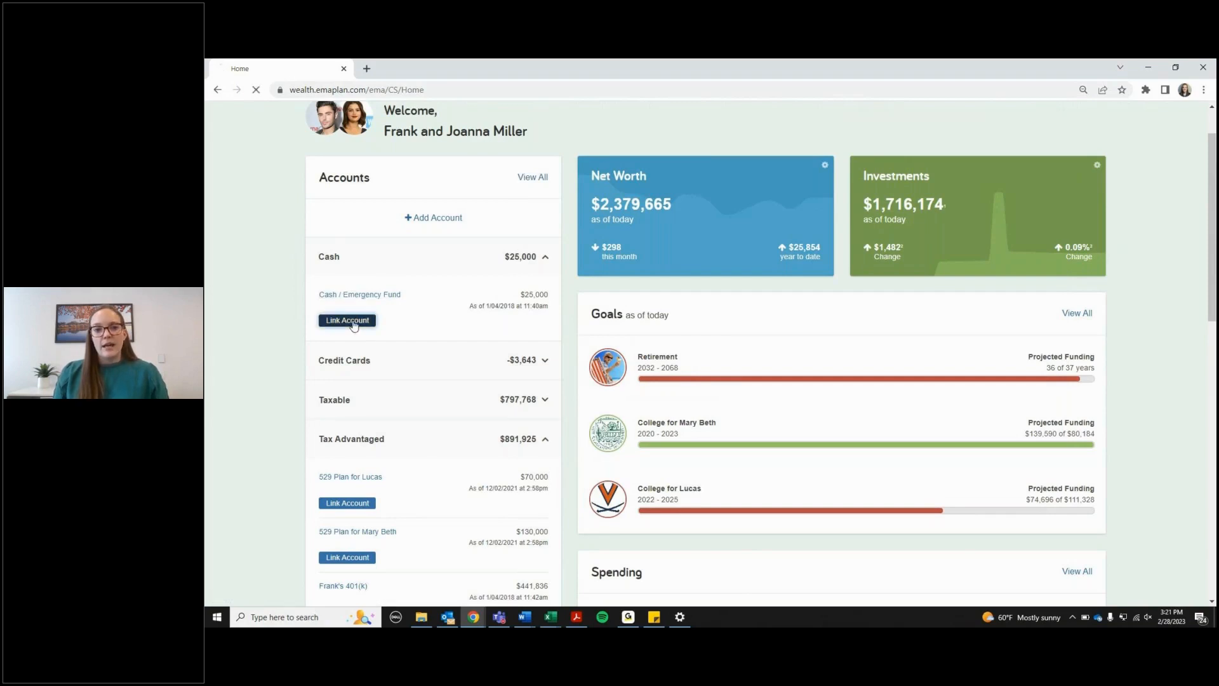
{"action": "left_click", "coordinate": [347, 320]}
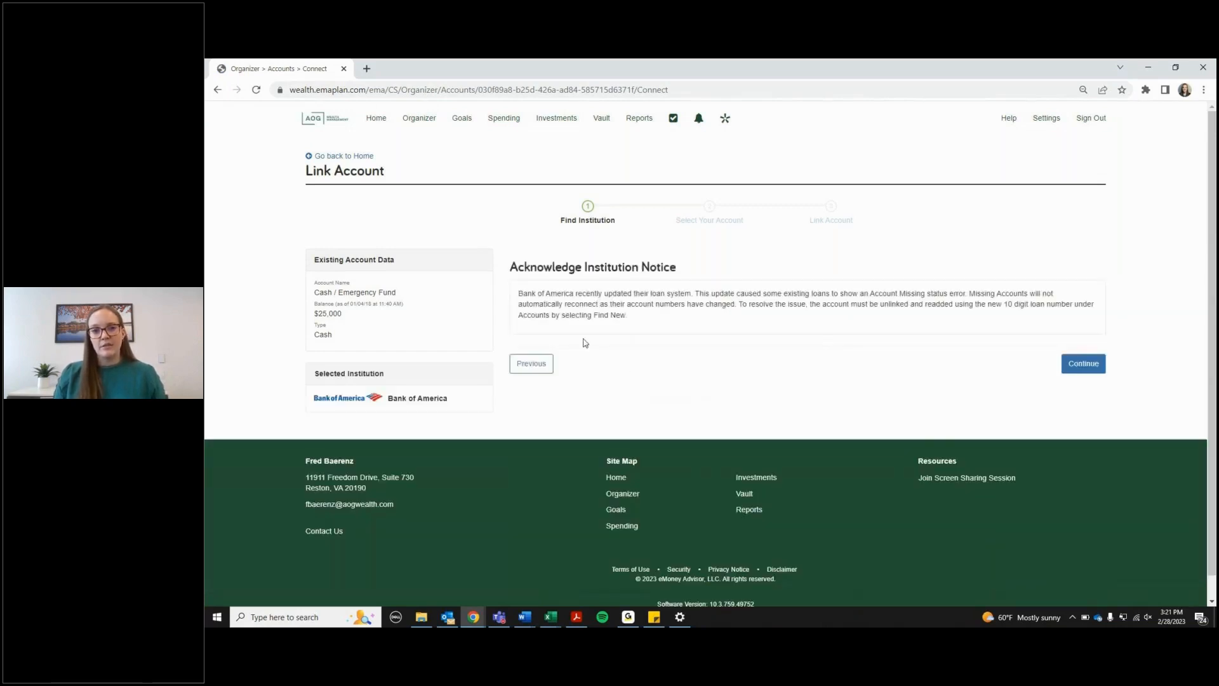
{"action": "mouse_move", "coordinate": [886, 371]}
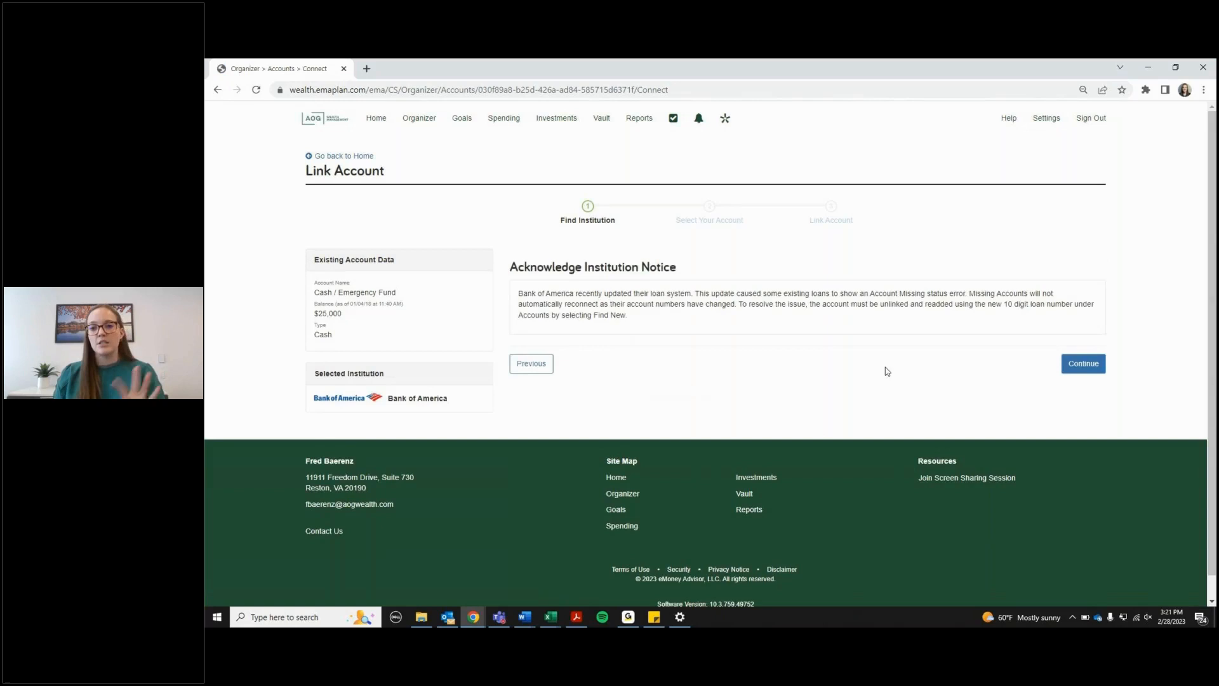
- Return to the Home page from the Link Account notice
{"action": "left_click", "coordinate": [343, 155]}
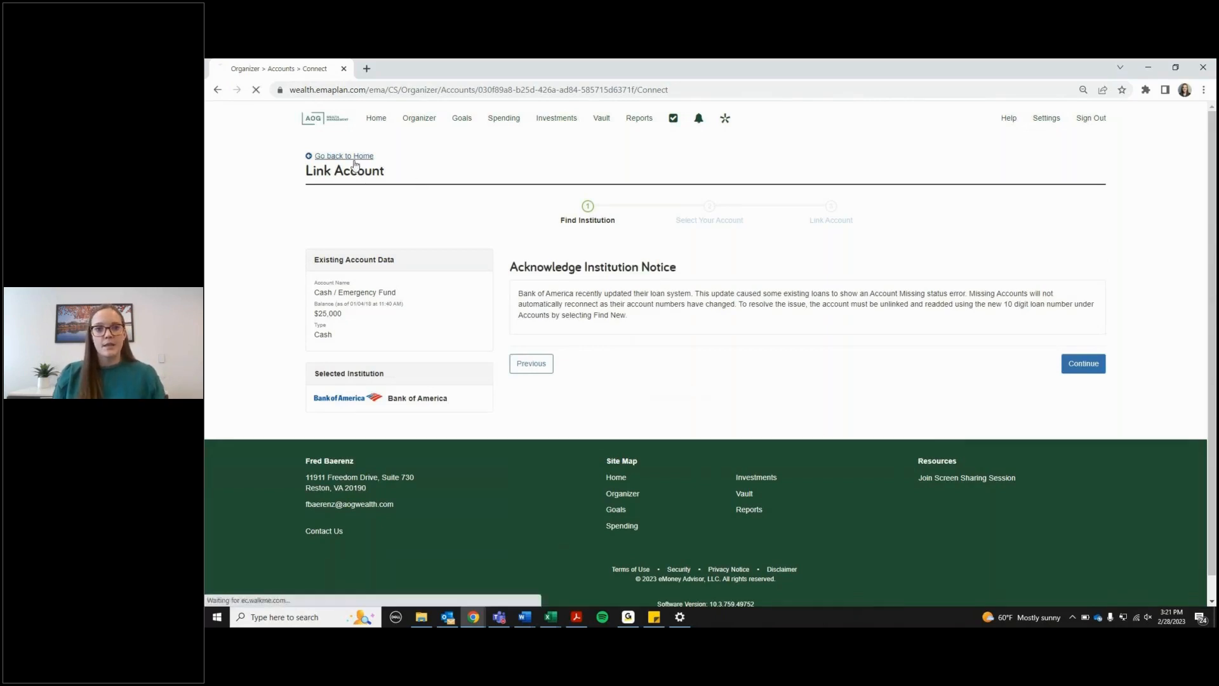
- Add a new outside account, search 'wells', acknowledge the Wells Fargo notice to reach its Connect page
{"action": "left_click", "coordinate": [343, 155]}
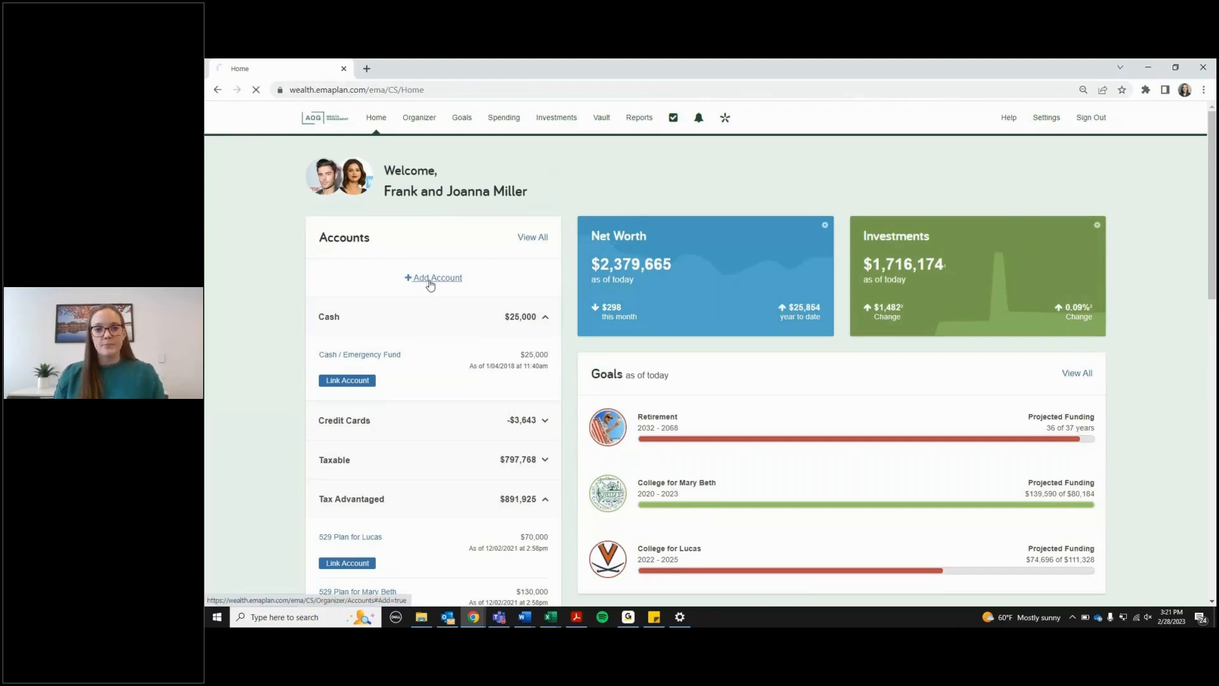
{"action": "left_click", "coordinate": [433, 278]}
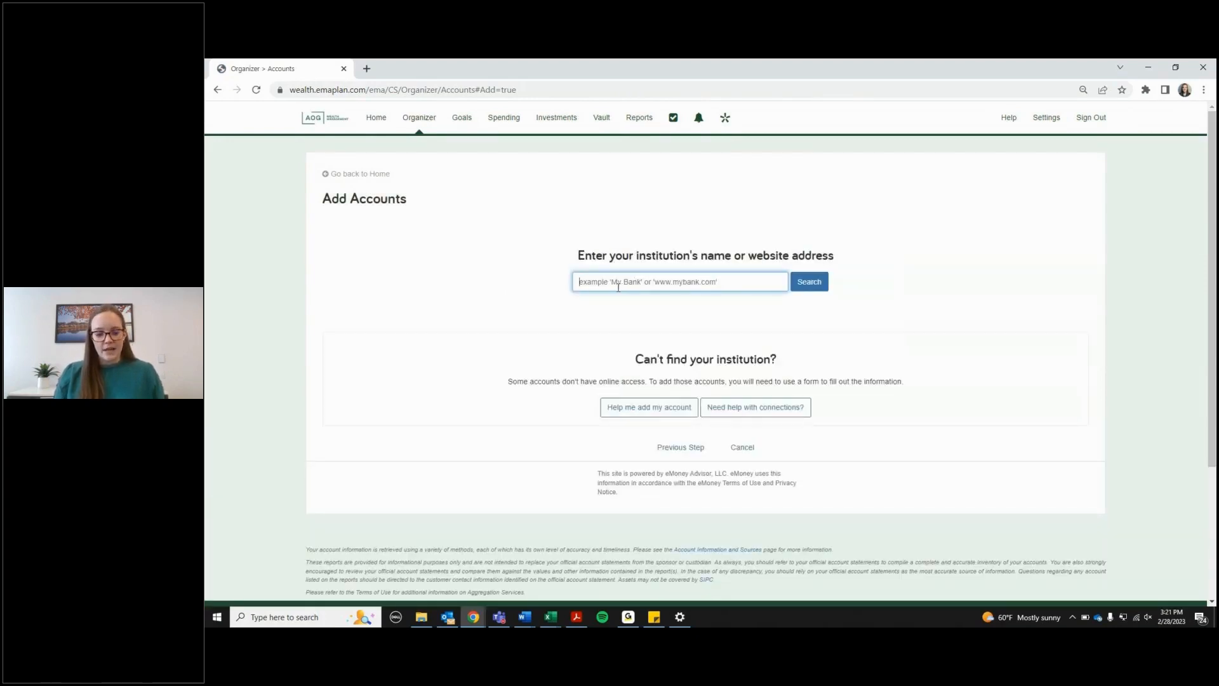
{"action": "type", "text": "wells"}
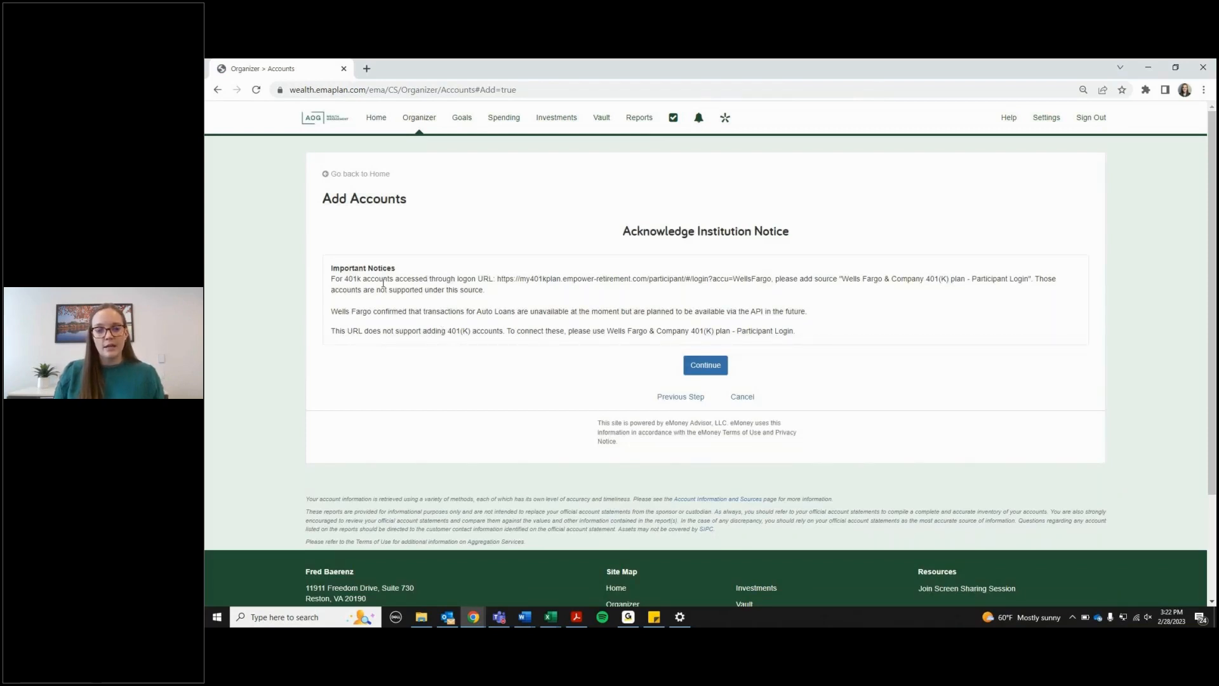
{"action": "left_click", "coordinate": [705, 365]}
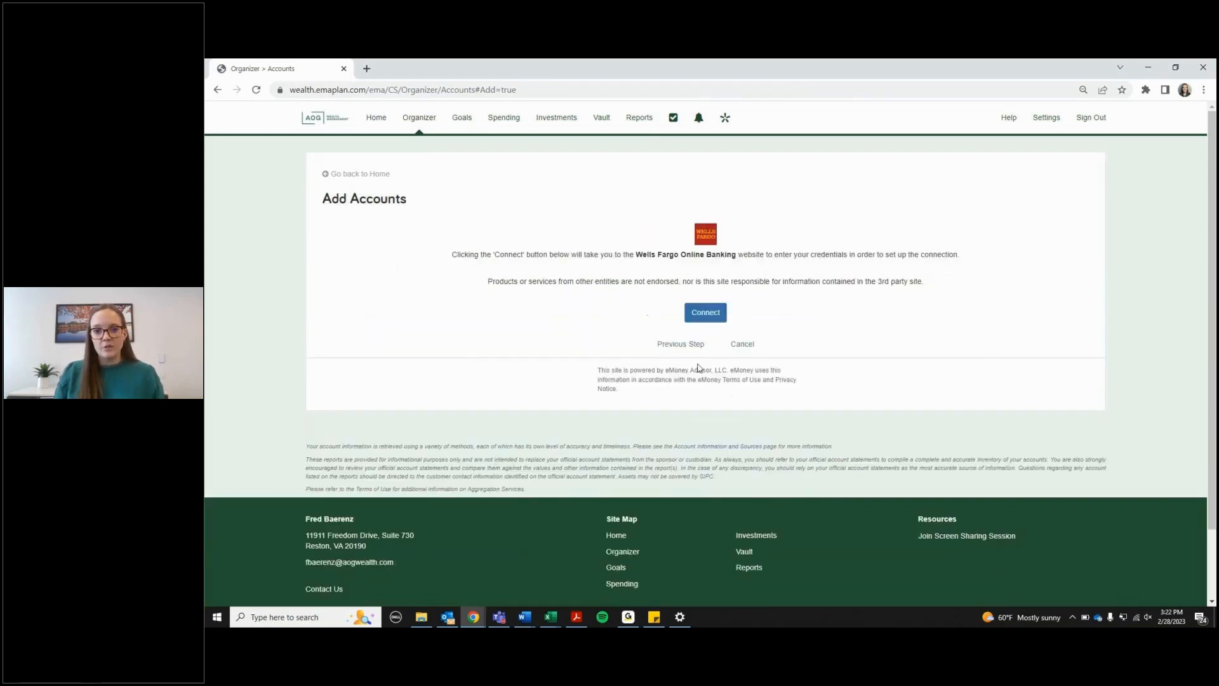
{"action": "mouse_move", "coordinate": [607, 293]}
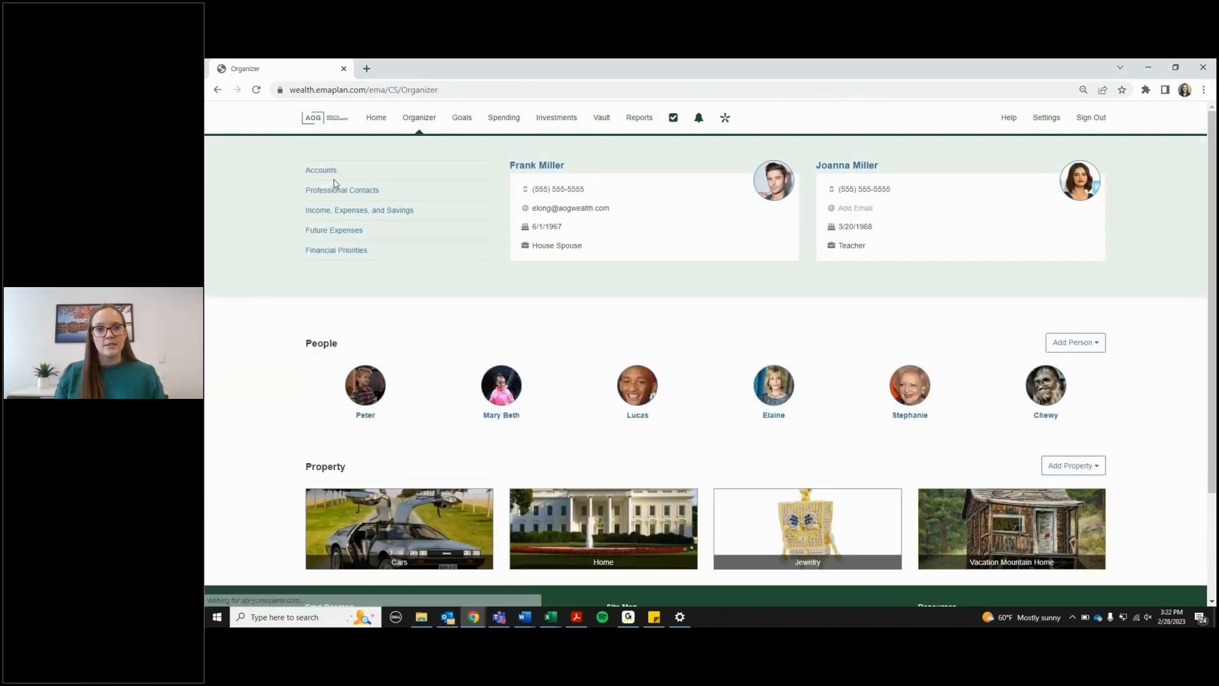
- From the Organizer accounts list, start adding an account and reach the online-login question
{"action": "left_click", "coordinate": [320, 169]}
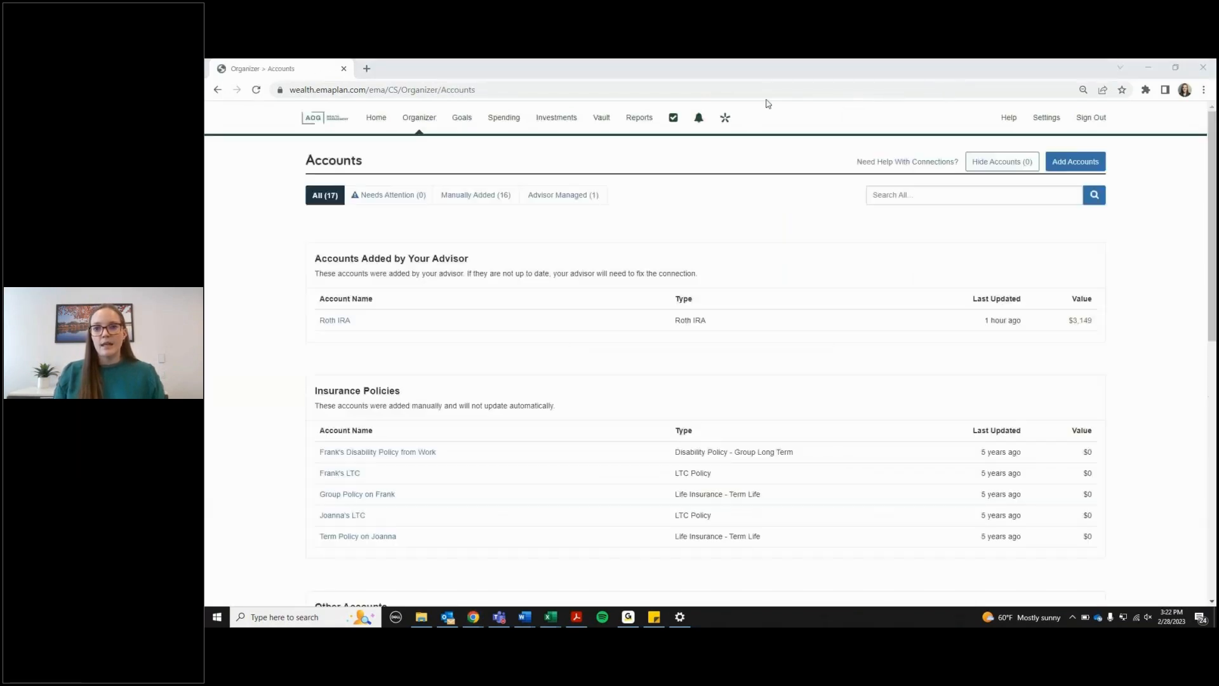
{"action": "left_click", "coordinate": [1074, 161]}
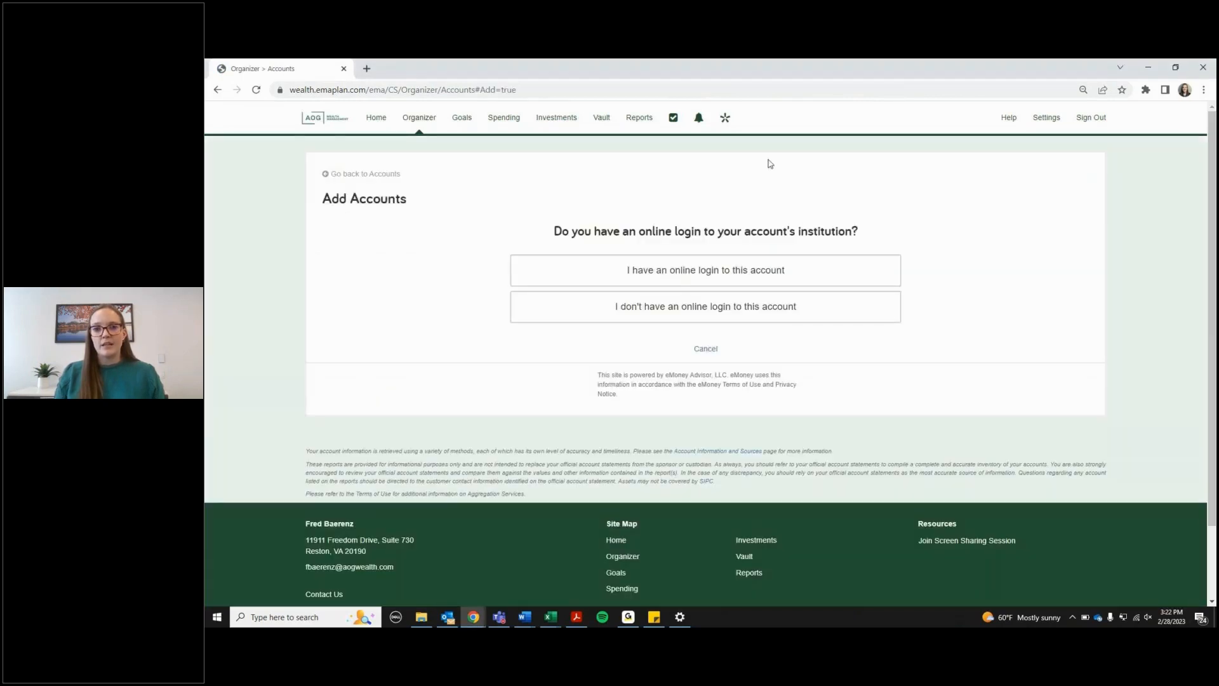
{"action": "mouse_move", "coordinate": [607, 106]}
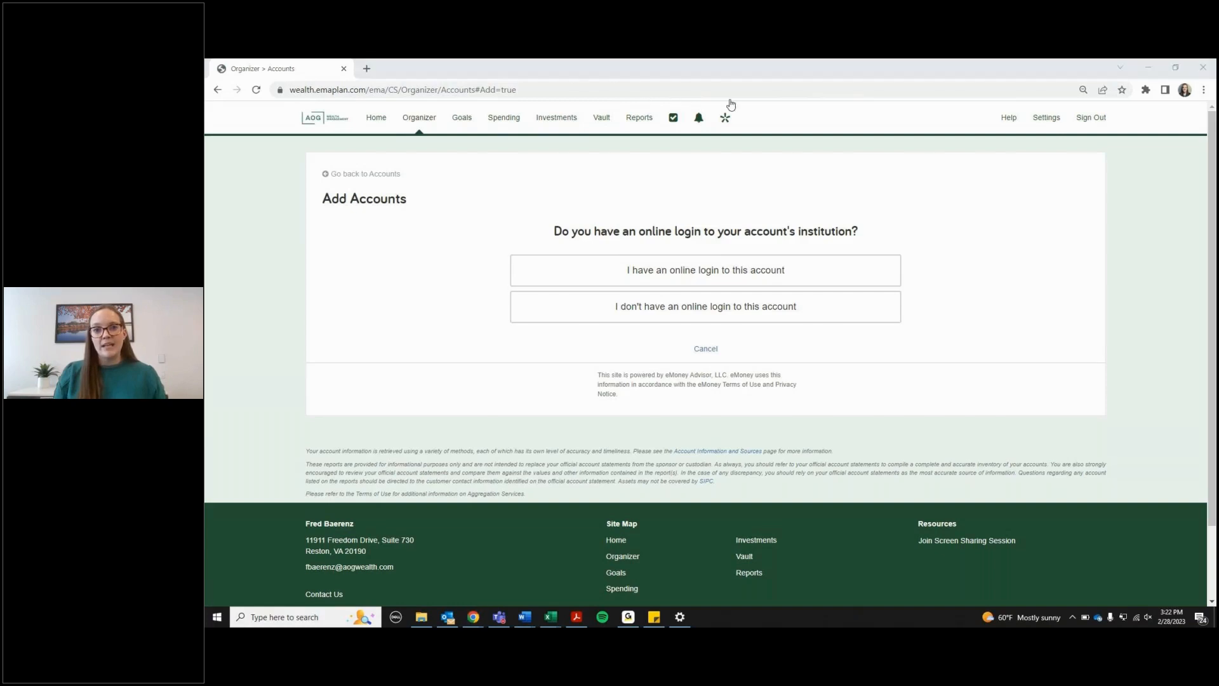
{"action": "mouse_move", "coordinate": [970, 153]}
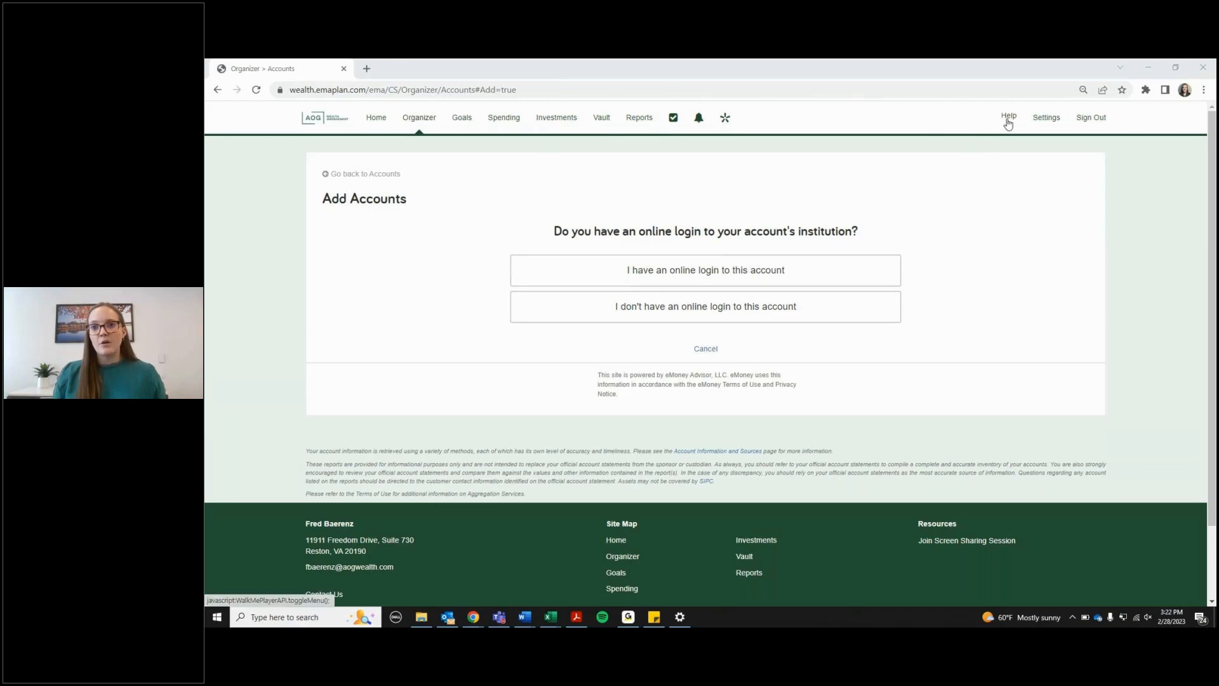
- Show the Help panel with topics like Connecting Accounts Help and Add an Account
{"action": "left_click", "coordinate": [1008, 116]}
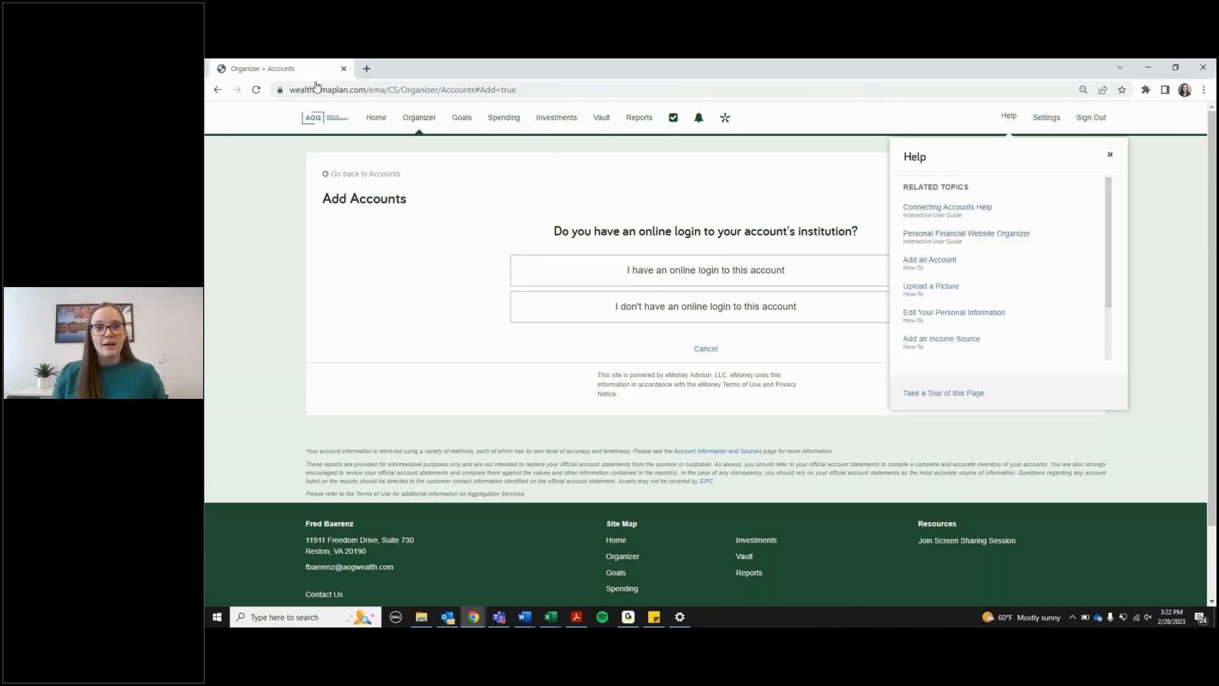
{"action": "mouse_move", "coordinate": [397, 81]}
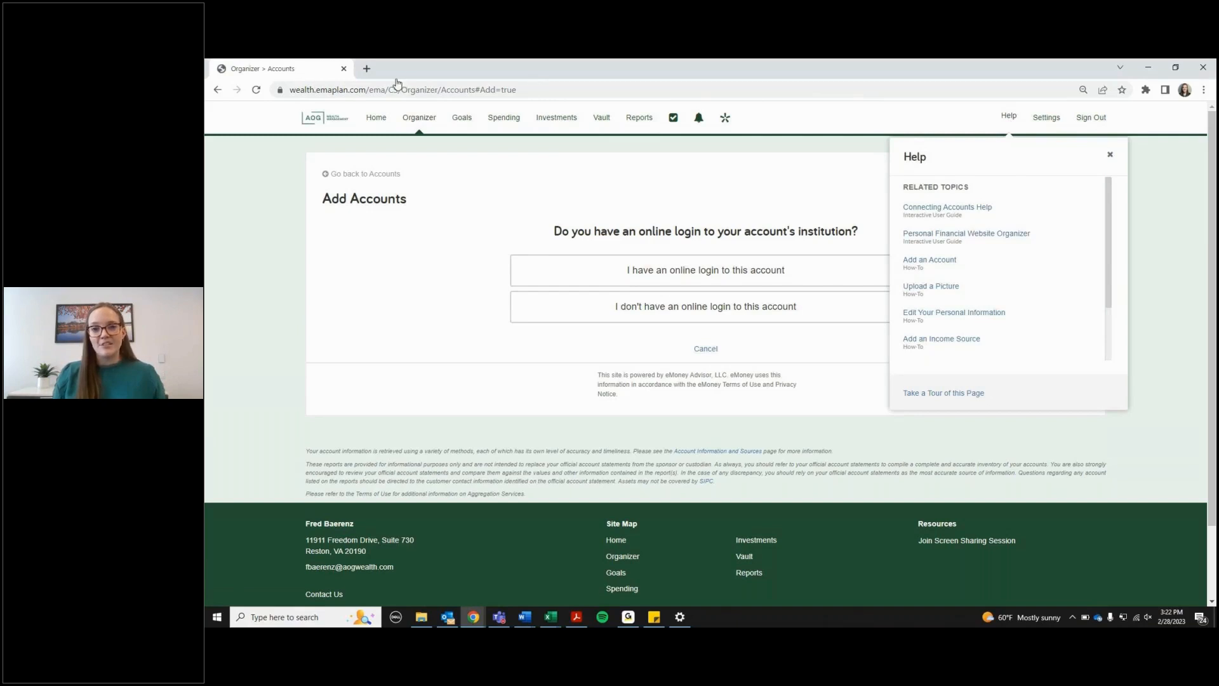